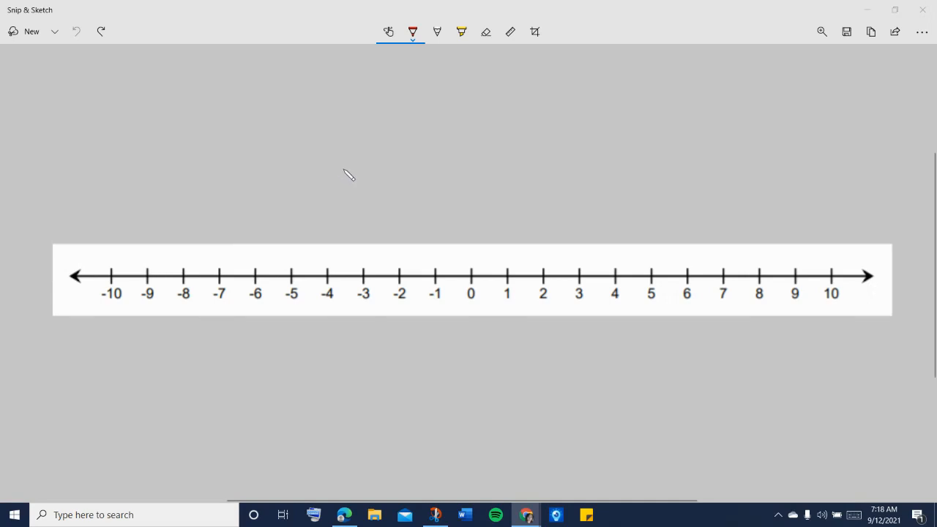
mouse_move(347, 179)
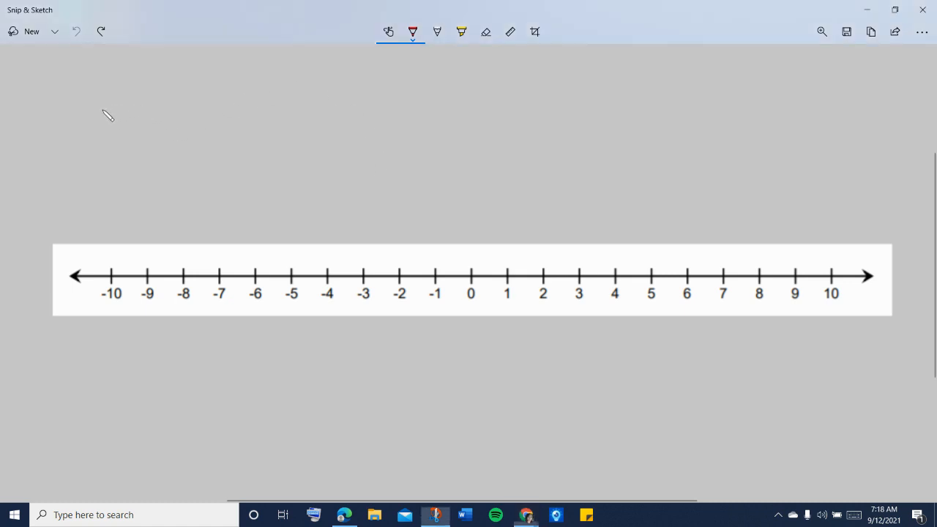
Step: Handwrite '-2 + -5 = ___' in red ballpoint above the number line, leaving the answer blank empty
drag(102, 118, 139, 120)
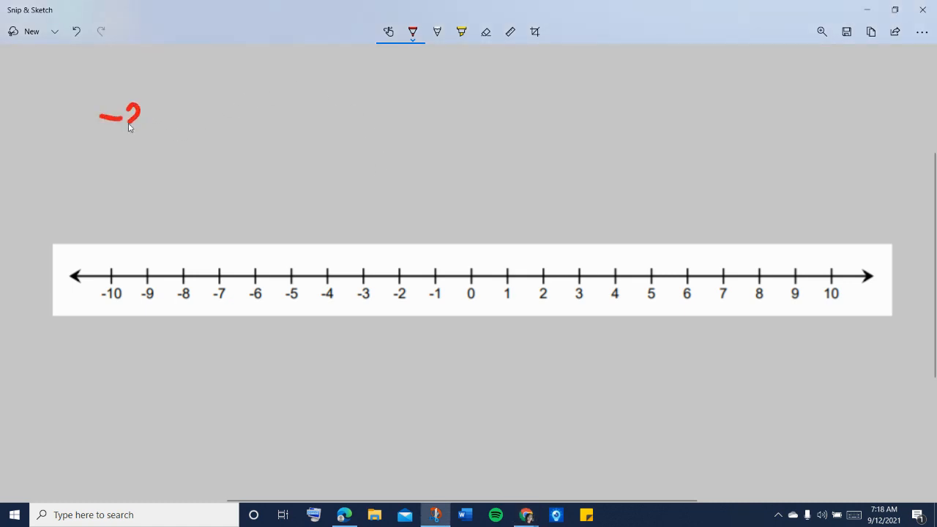
drag(154, 106, 173, 128)
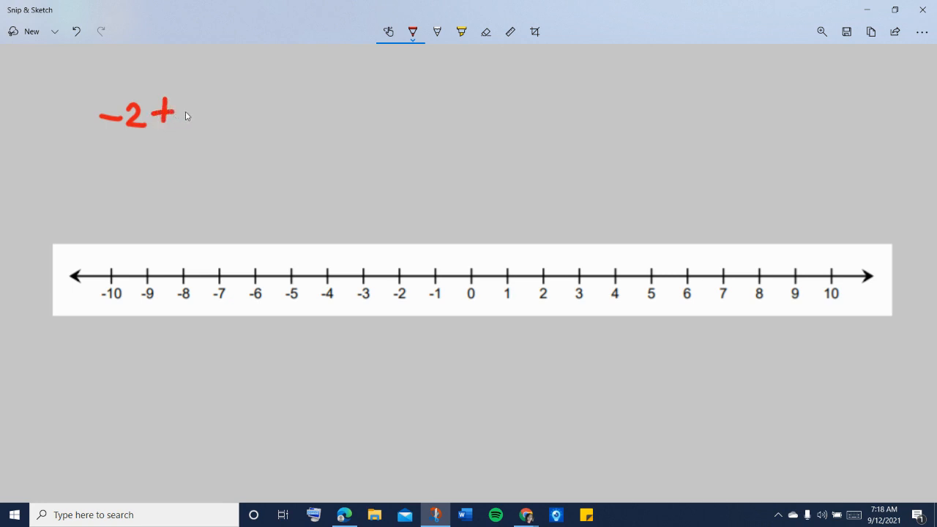
drag(187, 117, 231, 120)
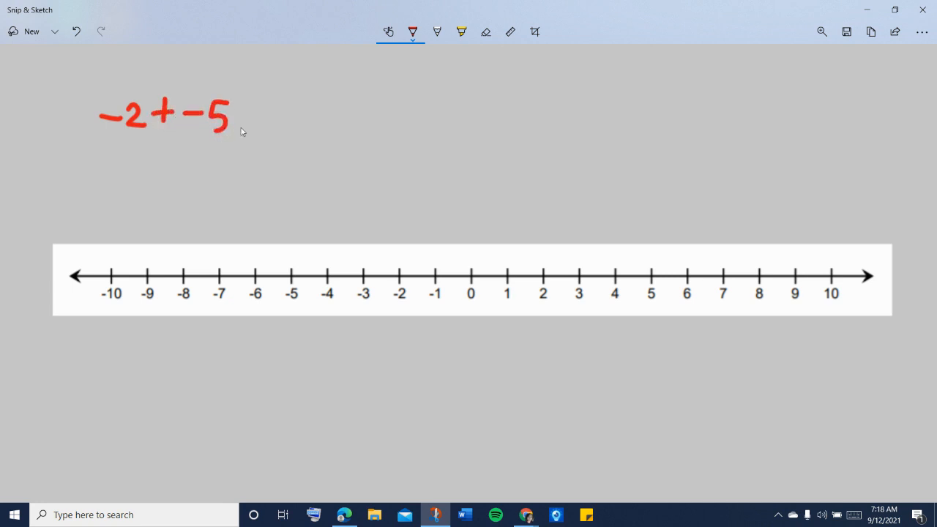
drag(242, 120, 319, 139)
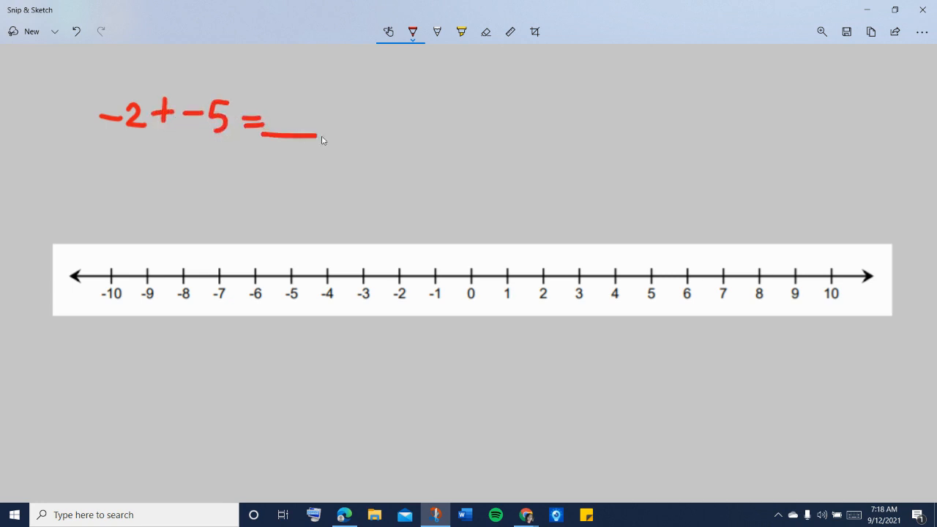
drag(296, 135, 352, 135)
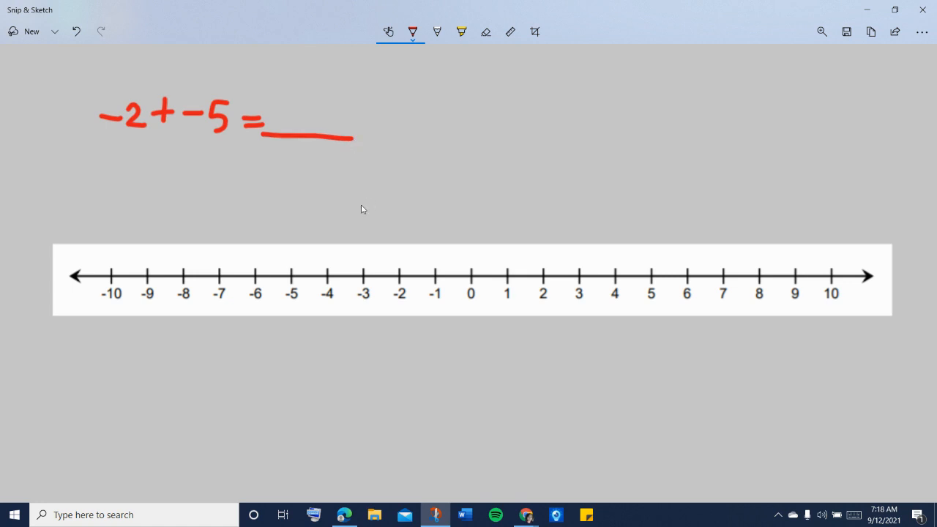
mouse_move(376, 196)
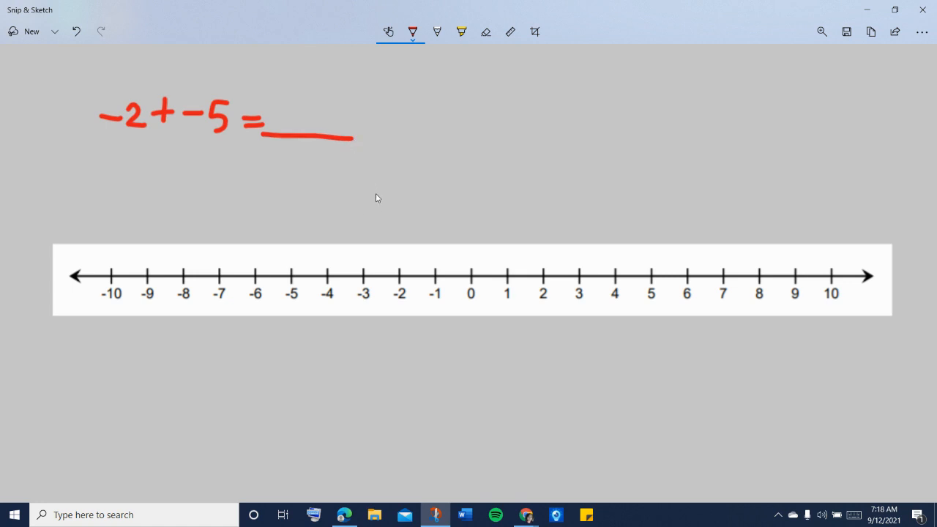
mouse_move(372, 196)
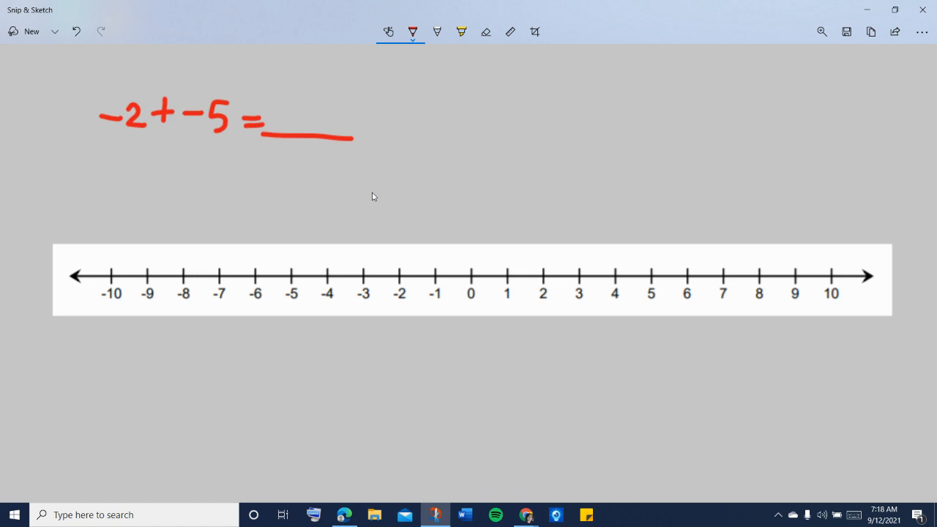
mouse_move(115, 146)
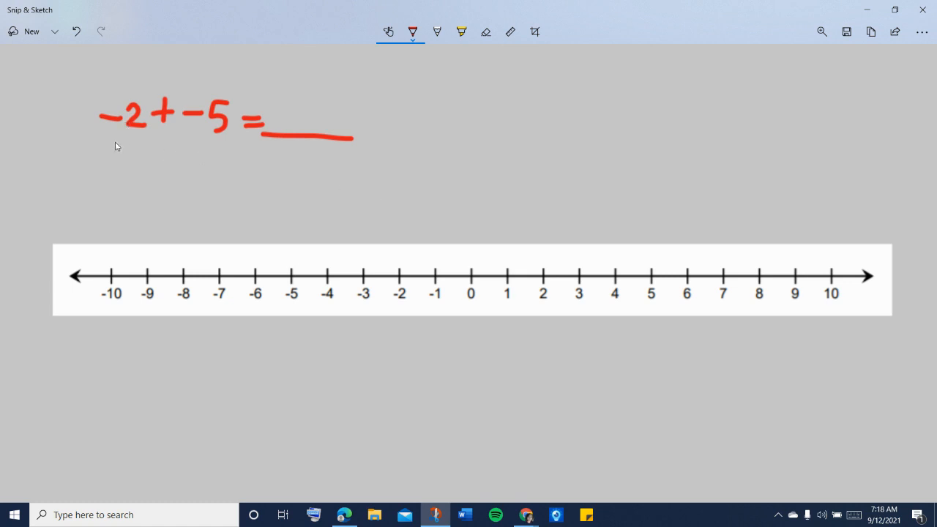
mouse_move(313, 225)
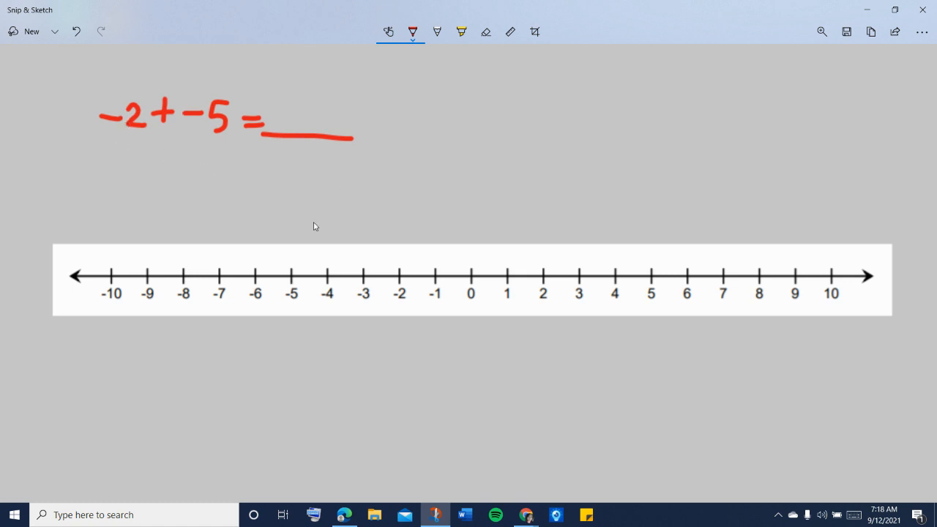
Step: Place a red starting dot just above the -2 tick on the number line
click(398, 254)
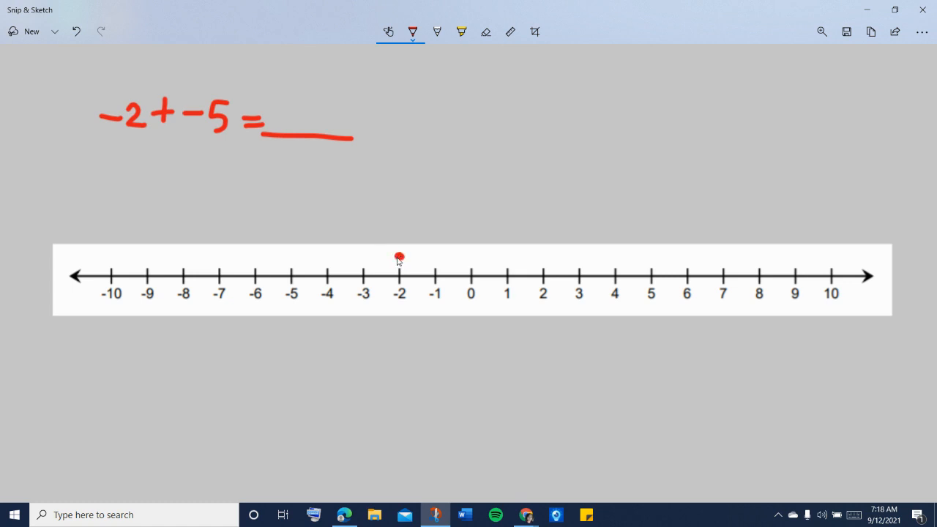
mouse_move(661, 249)
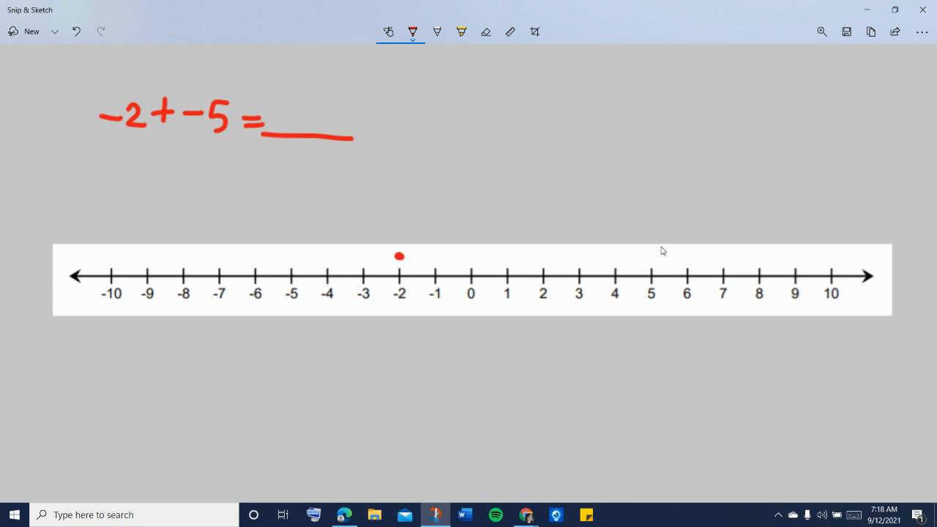
mouse_move(179, 254)
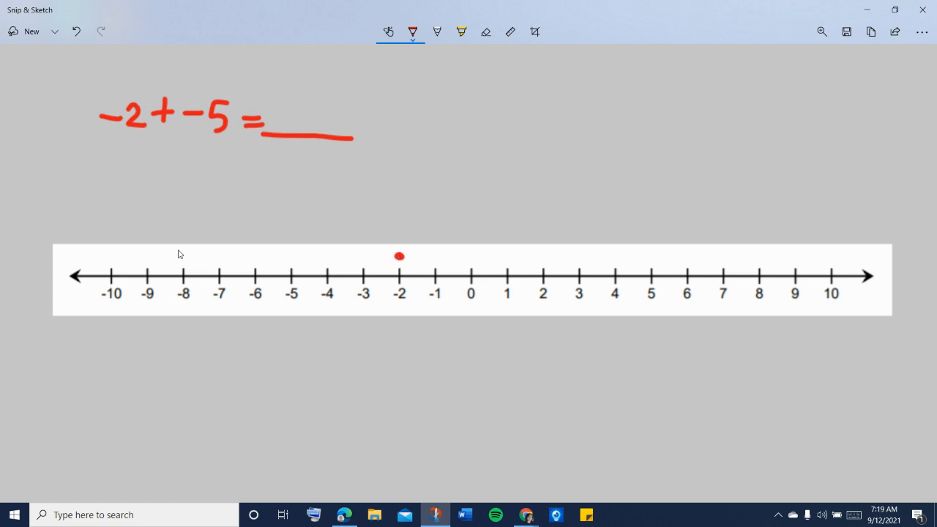
mouse_move(401, 263)
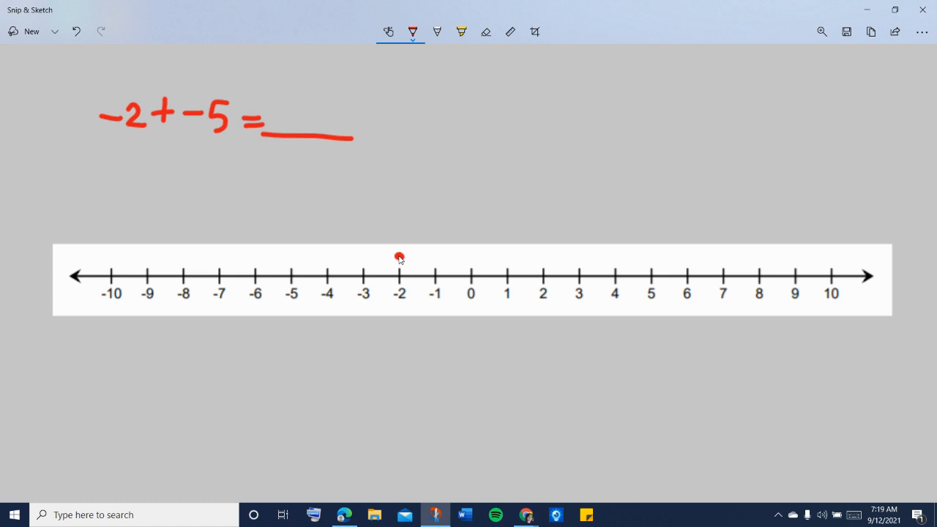
Step: Draw five red hops leftward from -2 ending in an arrow at -7, then circle -7
drag(398, 254, 328, 254)
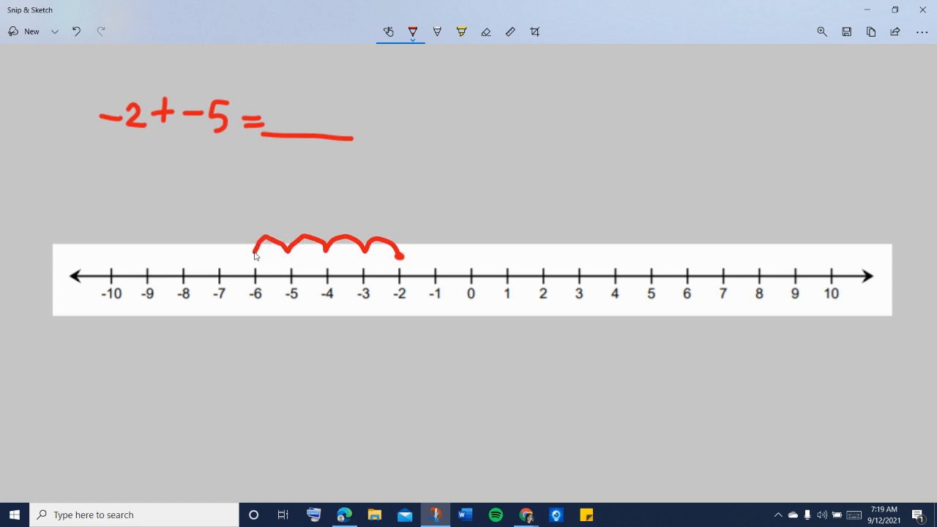
drag(256, 241, 216, 256)
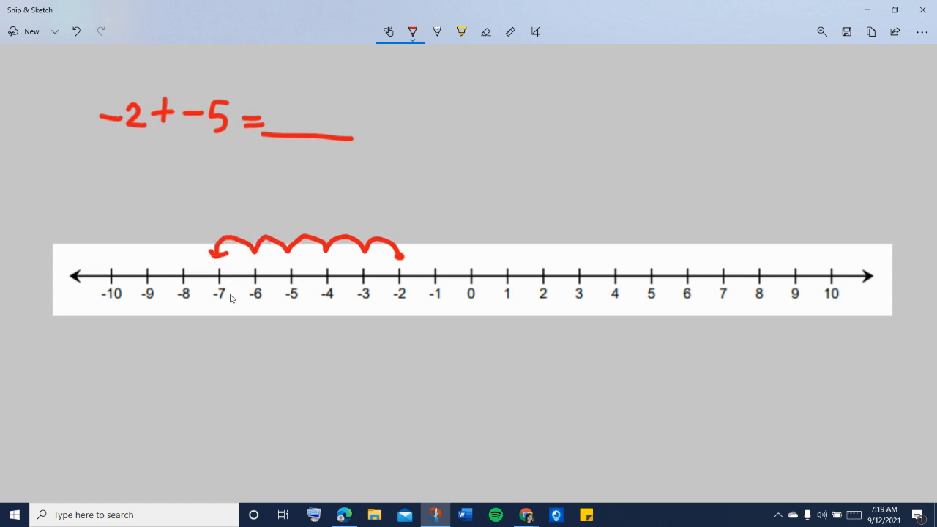
drag(212, 293, 227, 286)
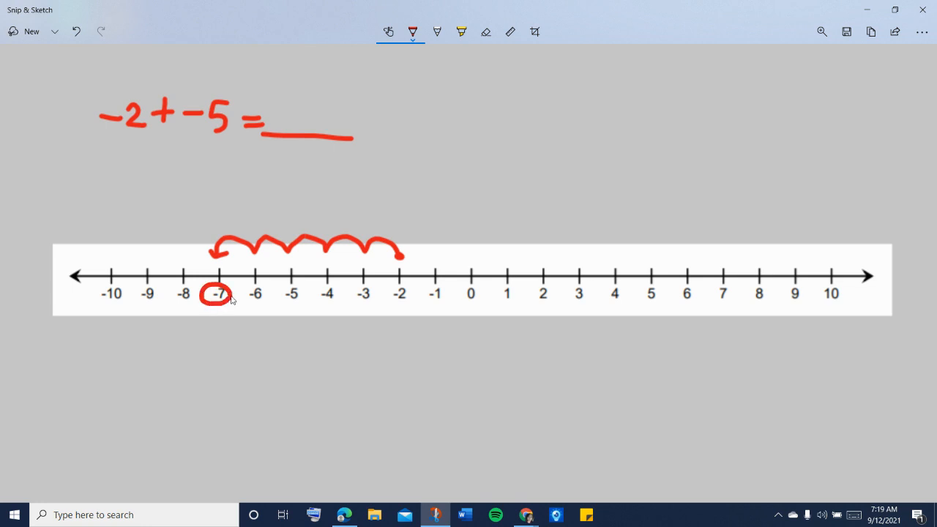
mouse_move(167, 134)
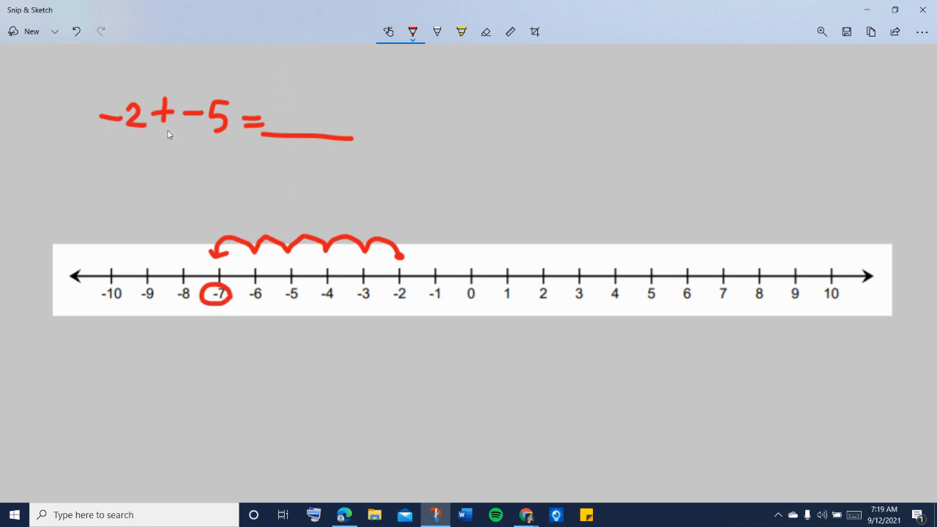
mouse_move(283, 119)
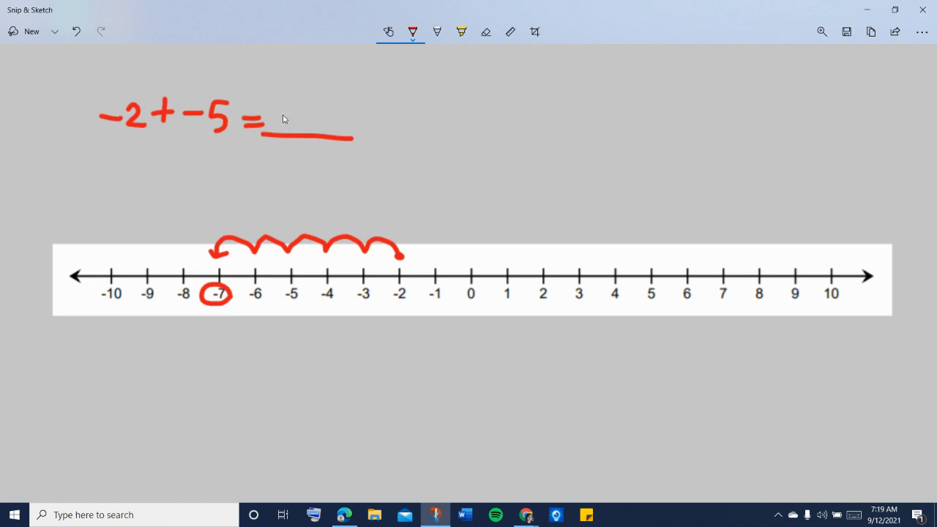